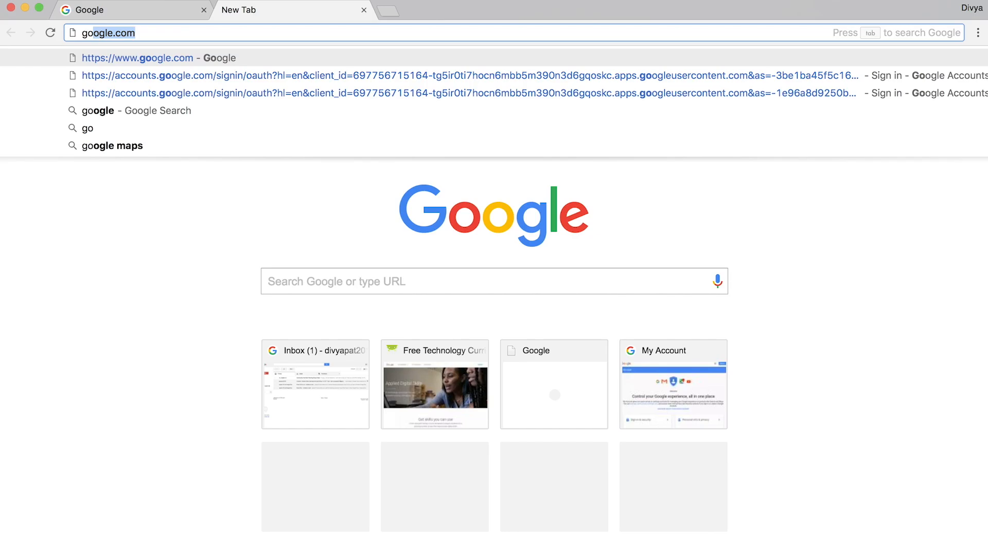
Step: Sign in to cs-first.com's Applied Digital Skills with the saved Google account
click(435, 383)
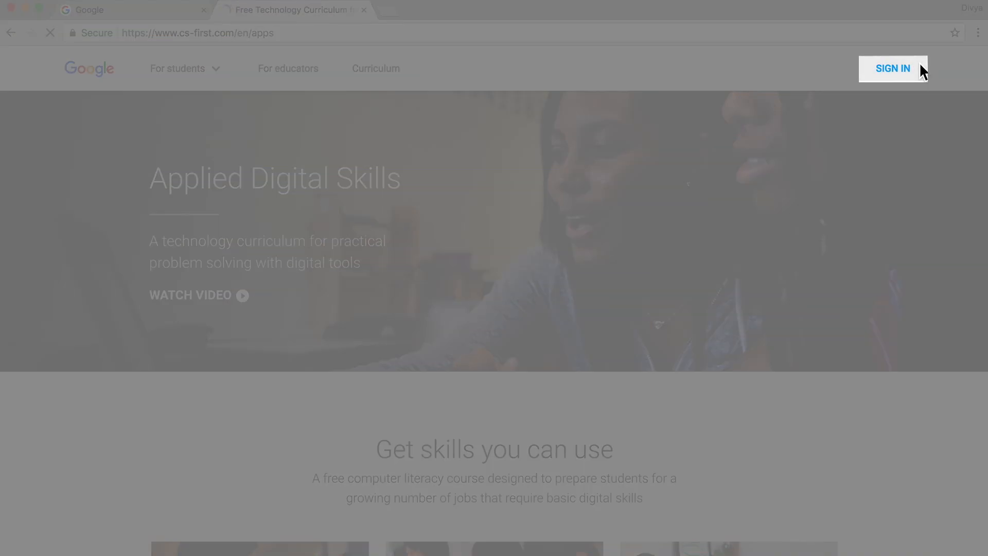
click(892, 68)
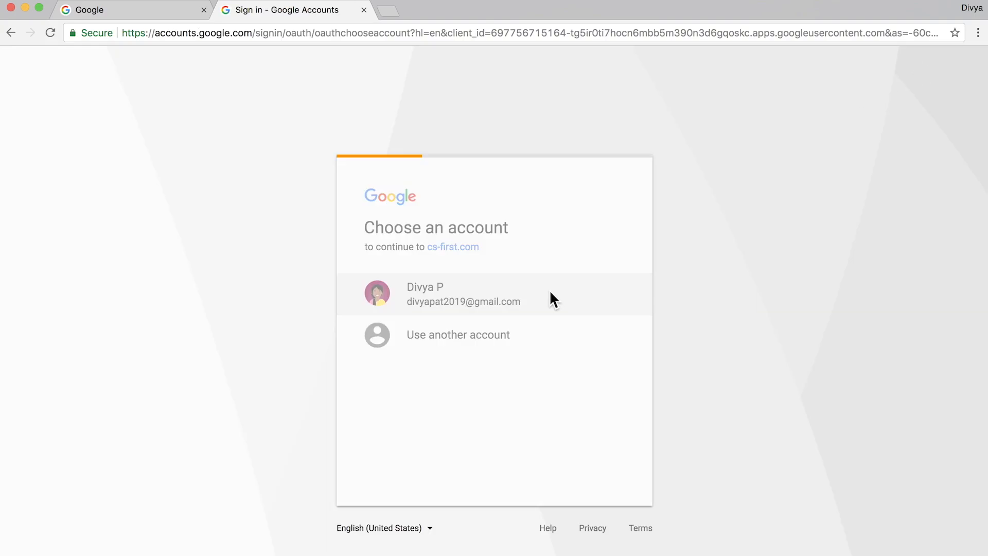
click(463, 293)
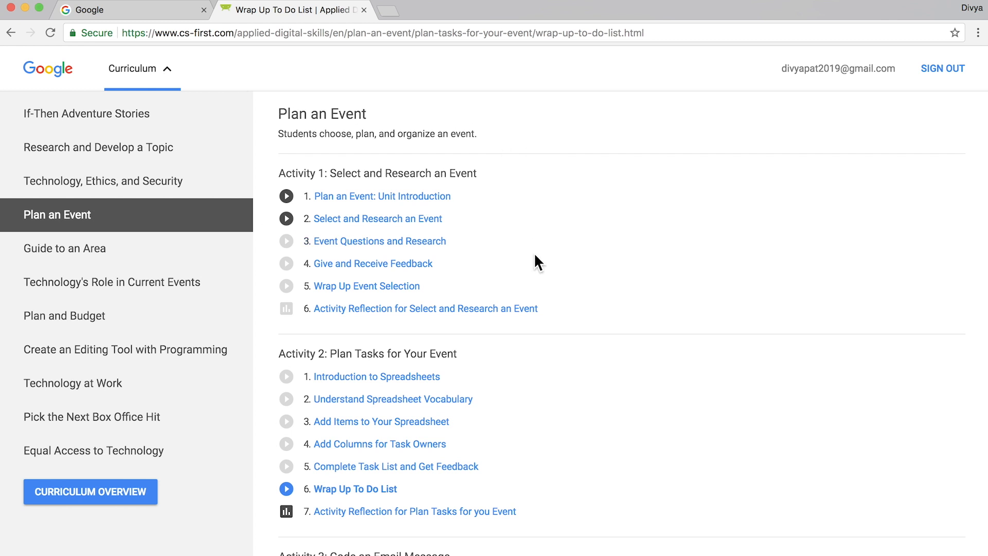
Step: Play the Introduction to Email Script video and skip to its end
scroll(down, 3)
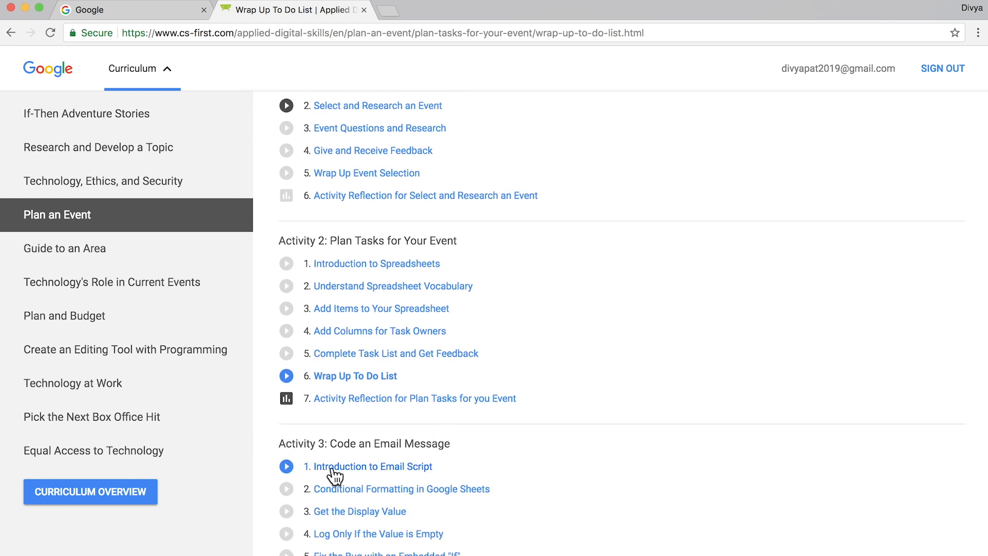
click(373, 466)
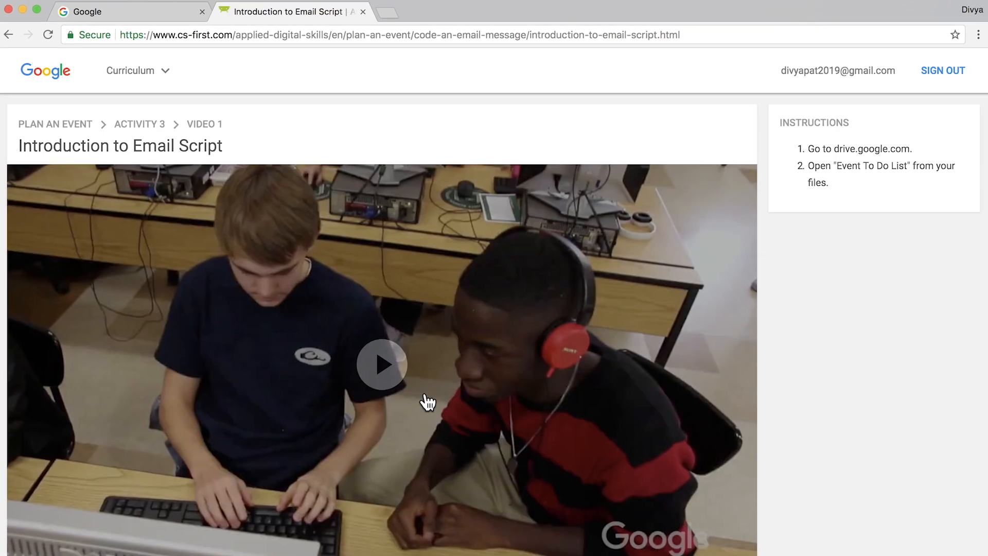
click(382, 365)
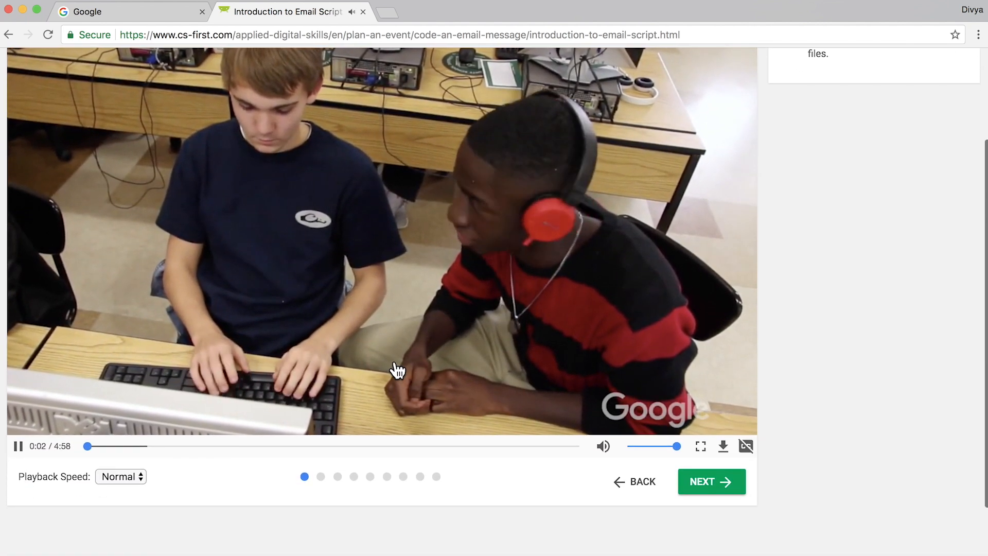
drag(87, 446, 553, 446)
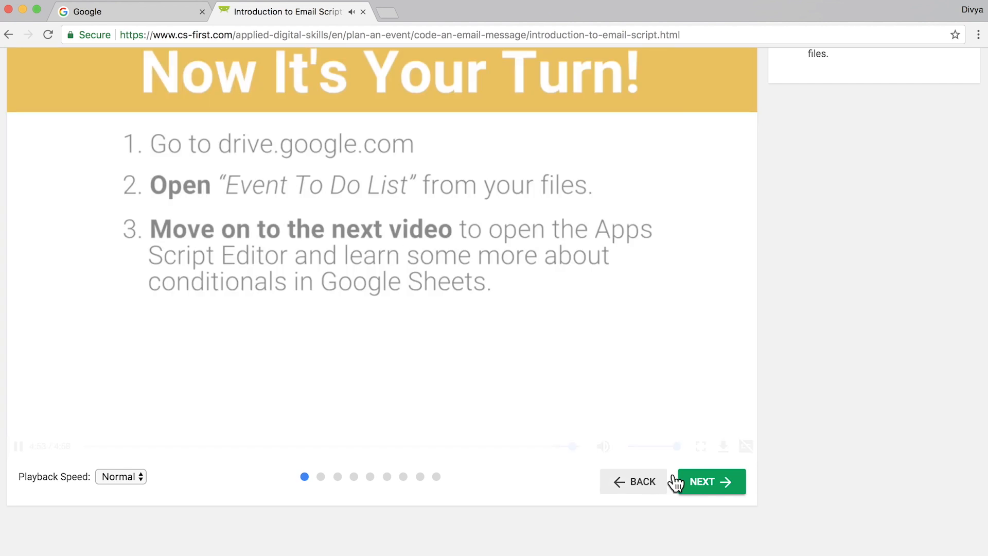
Step: Move on to the Conditional Formatting in Google Sheets video and view playback speed options
click(708, 481)
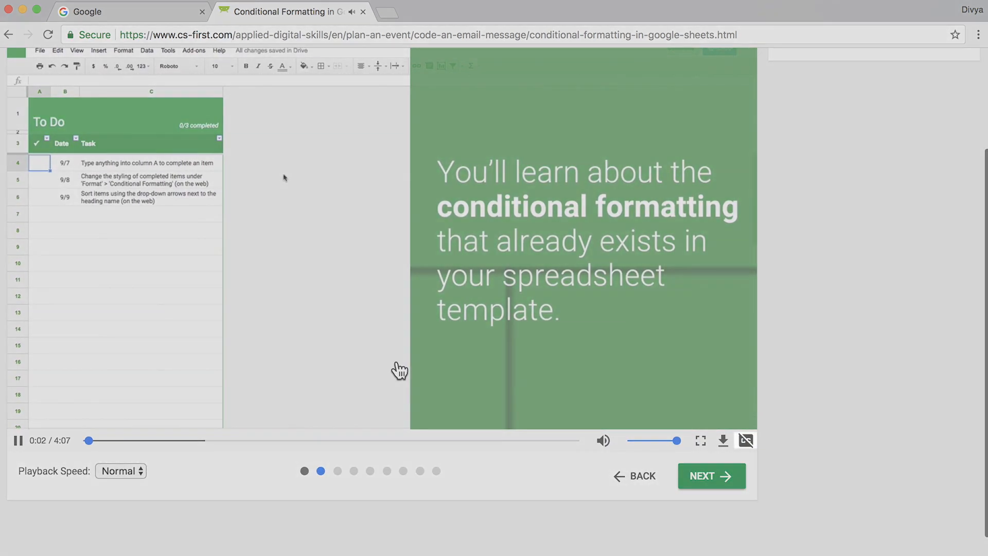
click(745, 441)
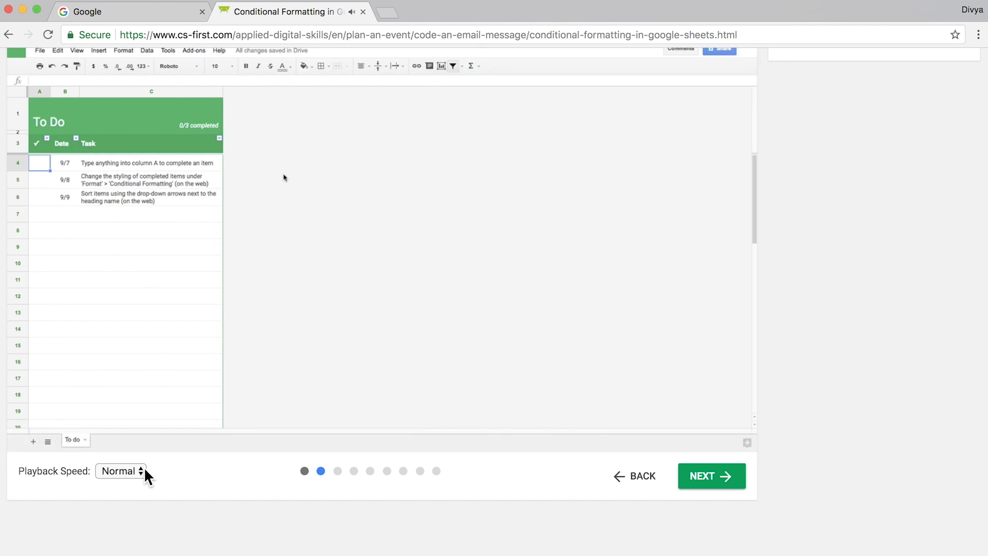
click(121, 471)
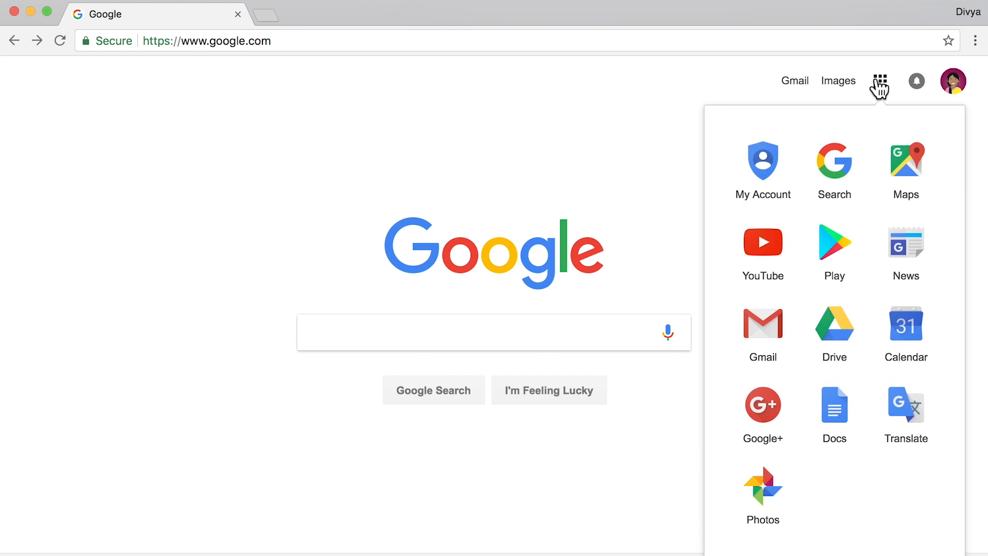
mouse_move(851, 331)
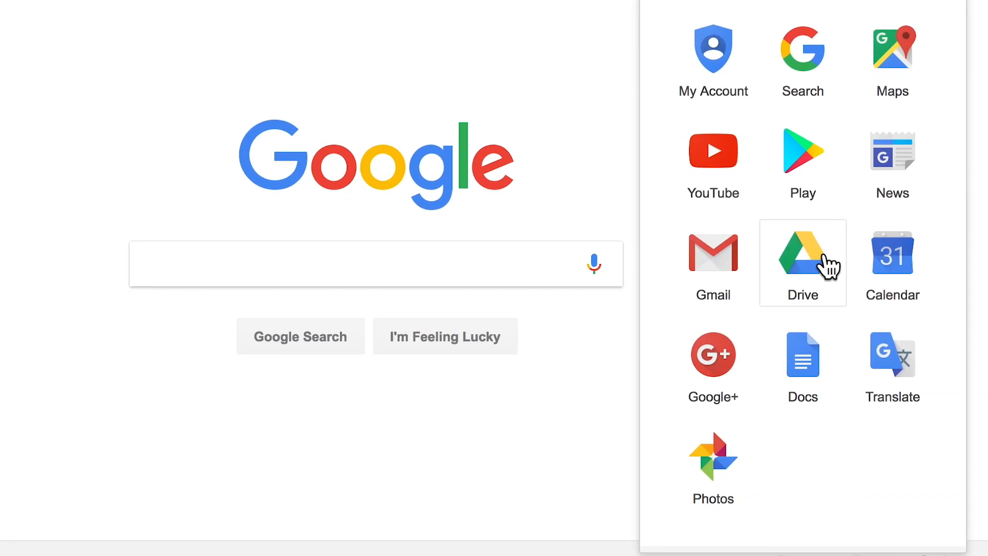
Step: Choose Drive from Google's apps list
click(802, 252)
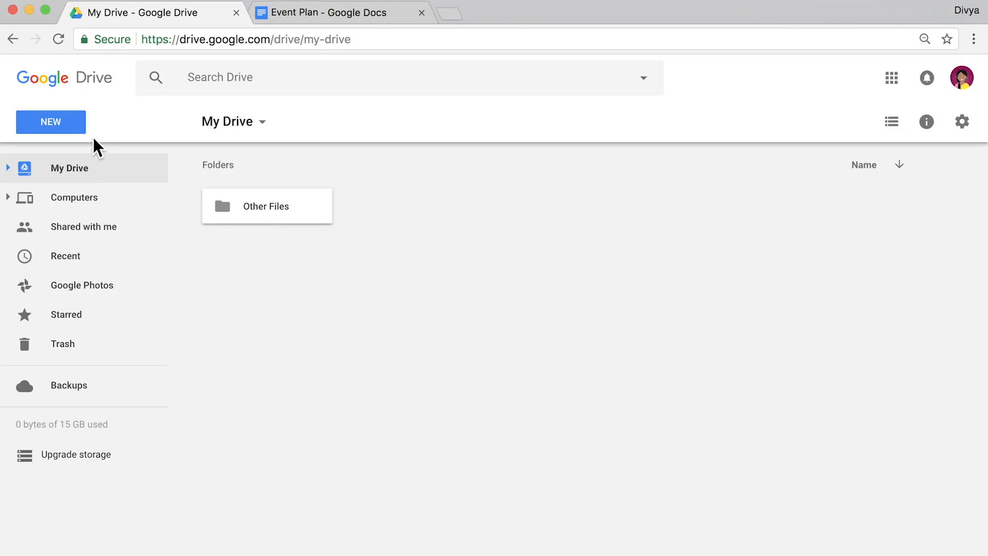
Step: Create a blank Google Doc, check the Event Plan doc's Community Yard Sale heading, return to My Drive
click(49, 122)
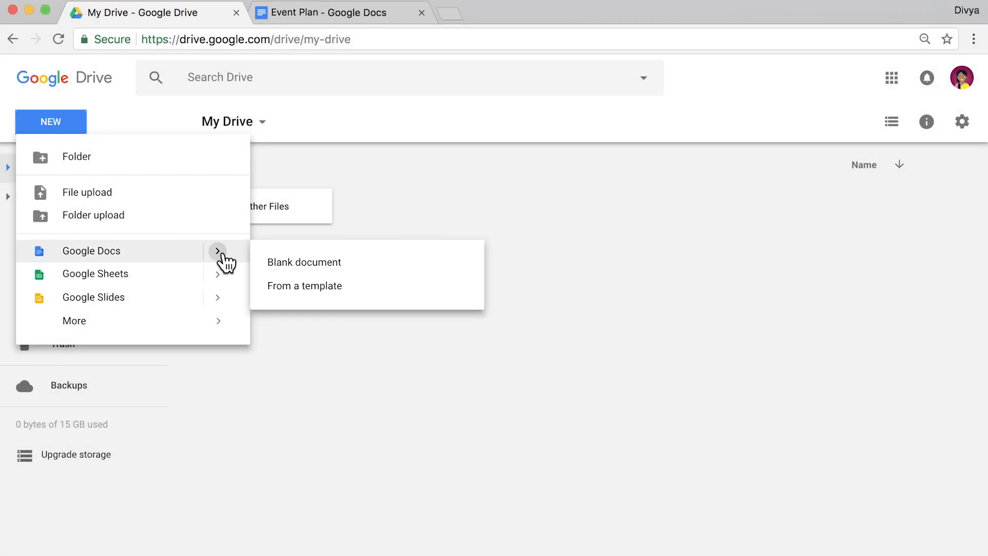
mouse_move(410, 270)
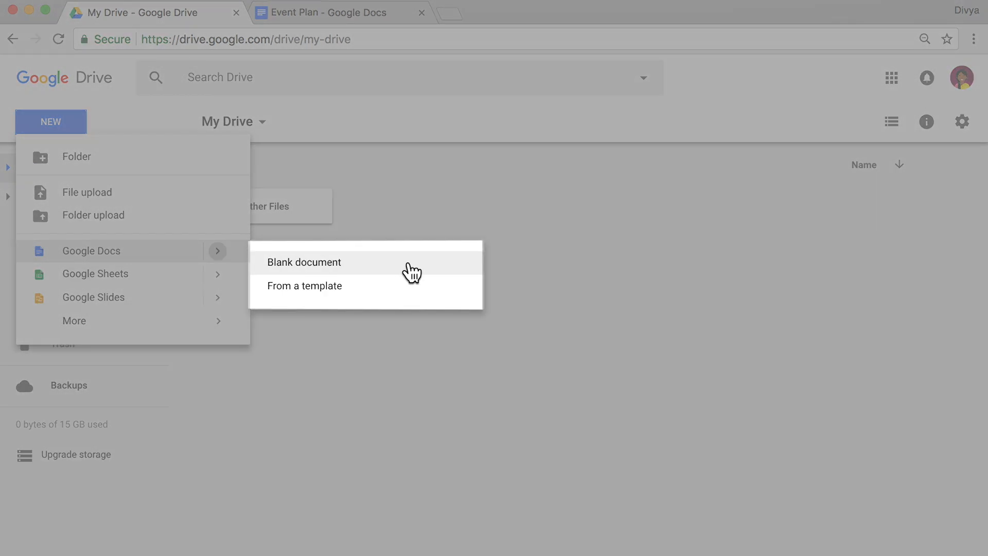
click(303, 261)
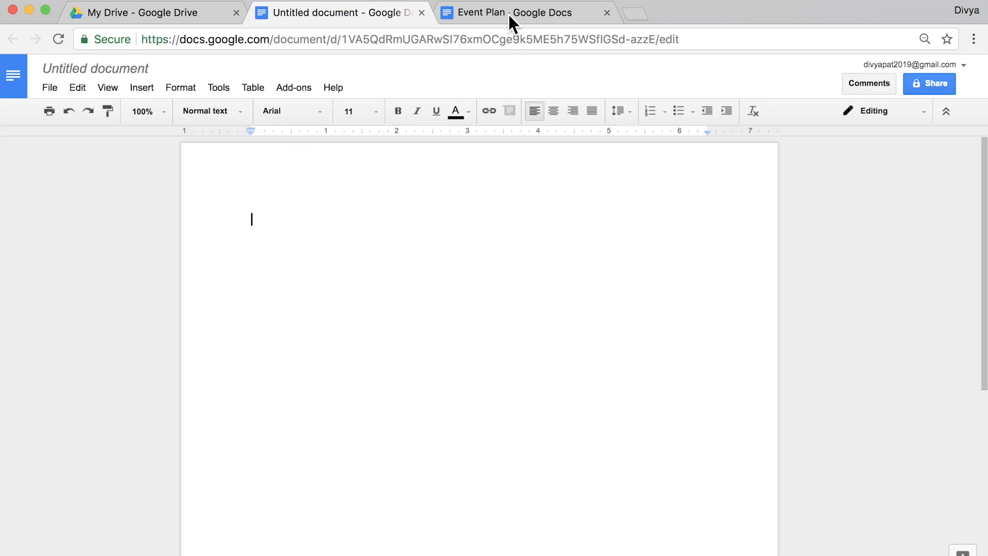
click(503, 13)
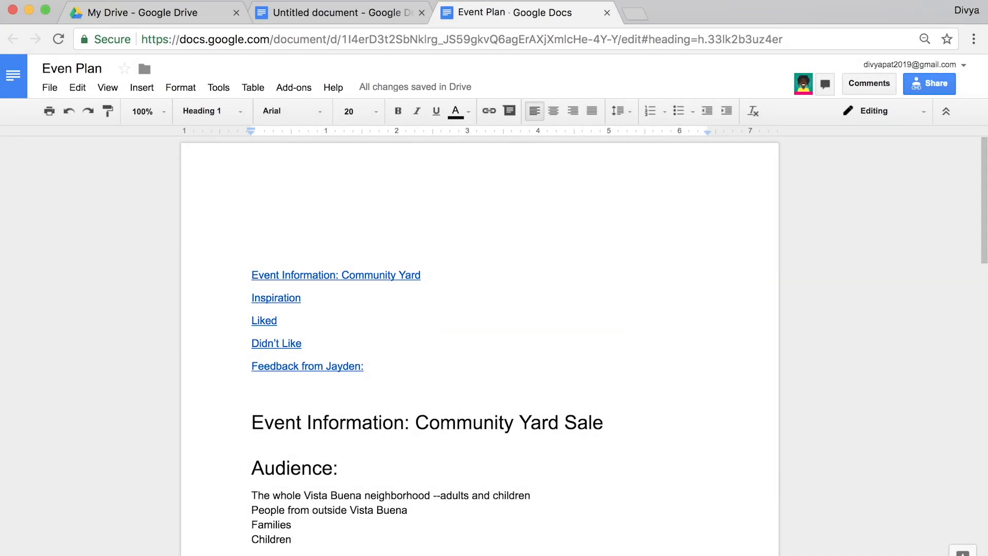
click(603, 423)
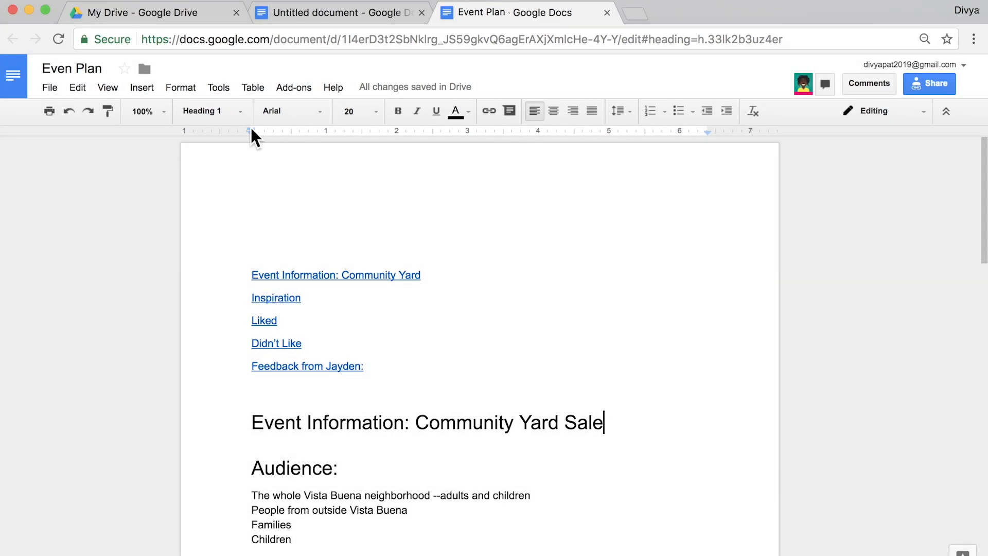
click(144, 12)
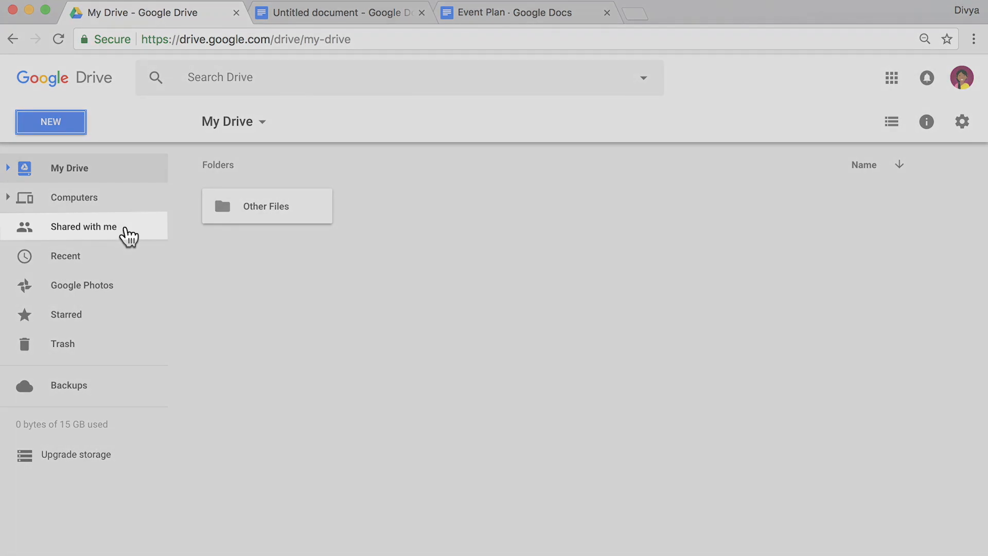
Step: View Shared with me, then resize and close the separate lesson window
click(83, 227)
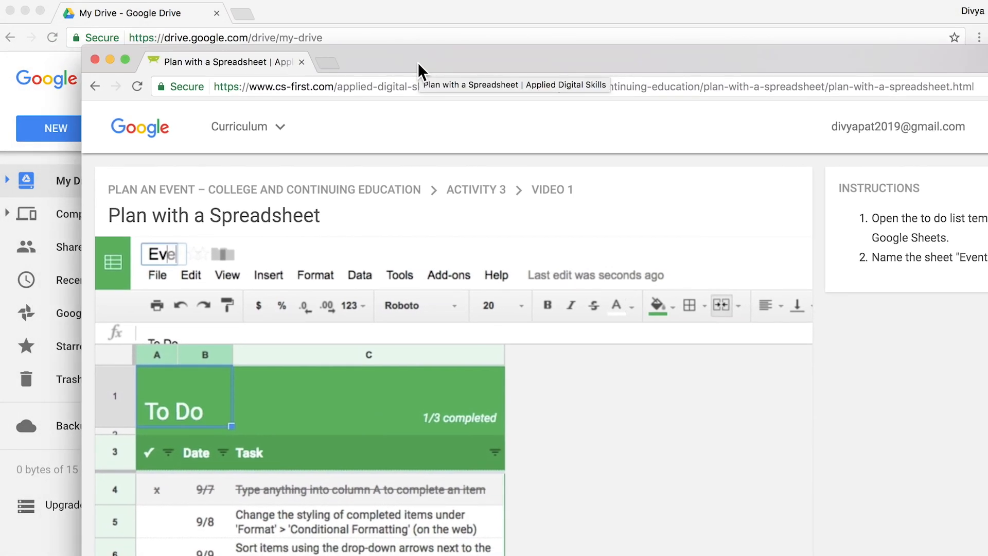
mouse_move(397, 73)
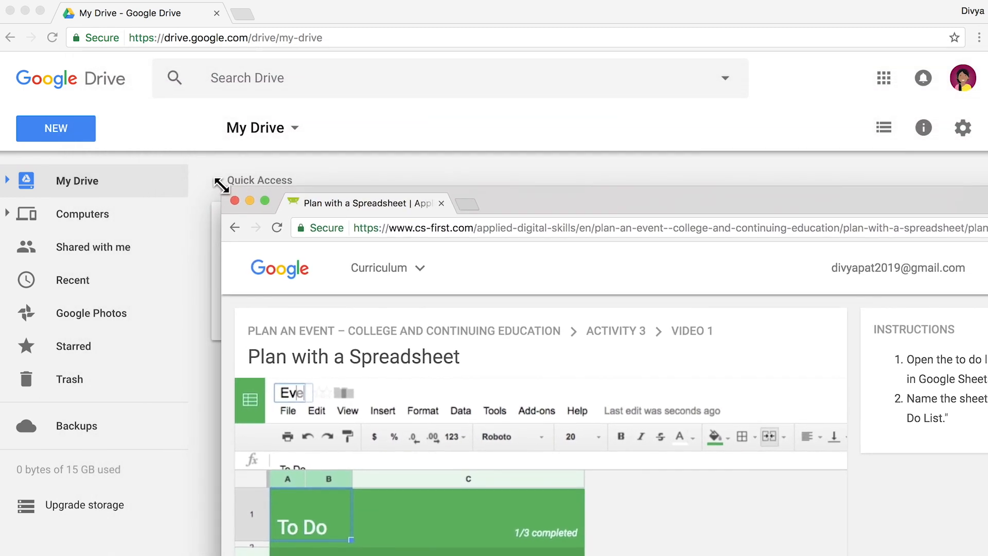
drag(230, 198, 144, 86)
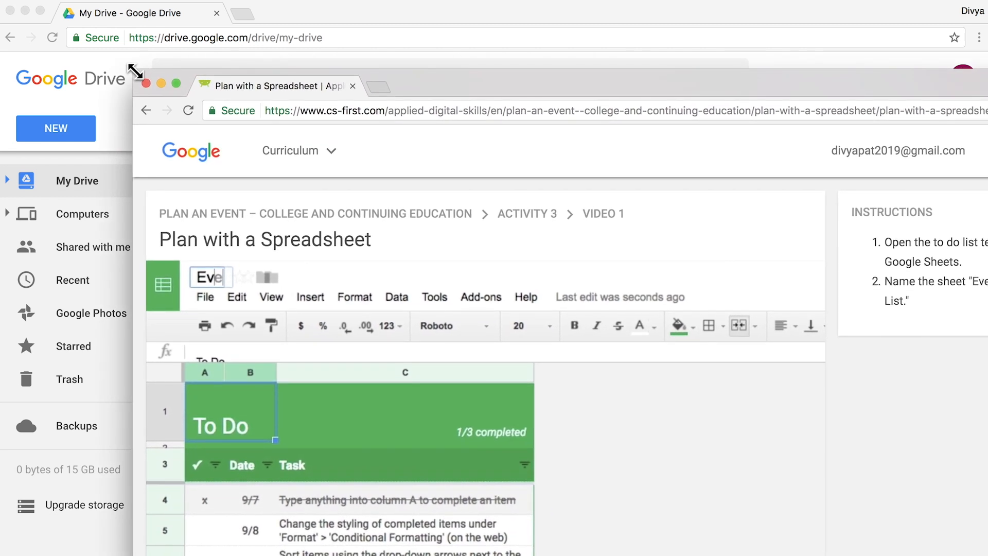
mouse_move(352, 86)
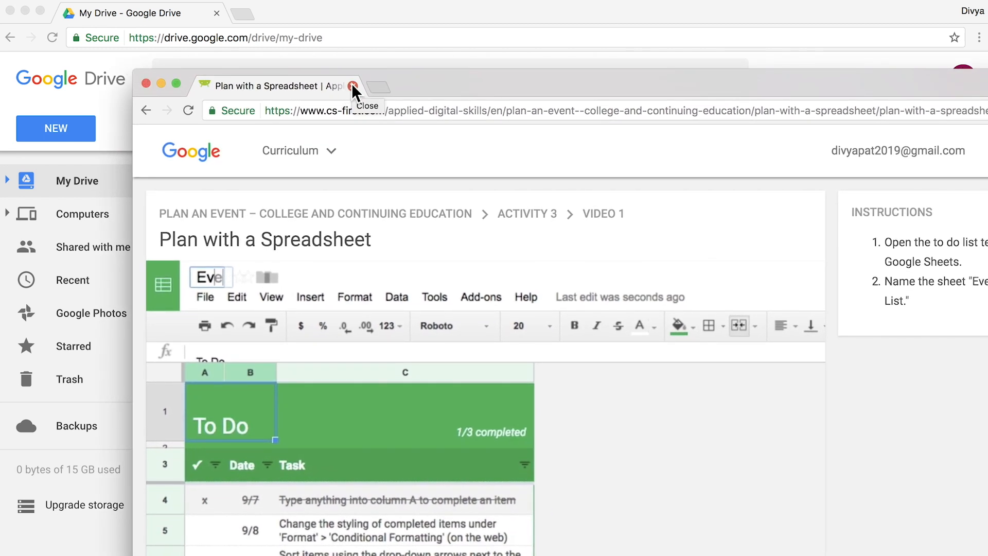
click(353, 86)
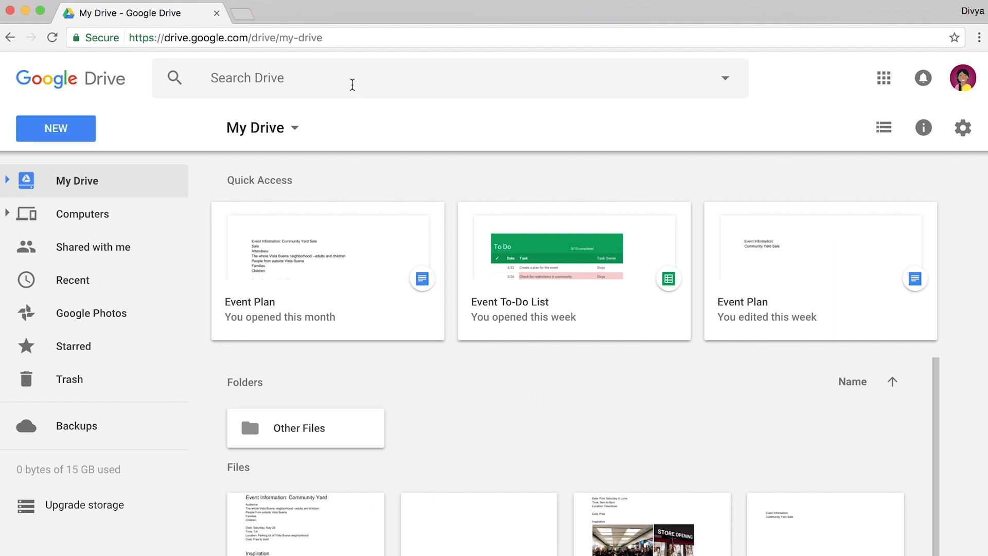
Step: Open a new Chrome tab, then reopen the closed Plan with a Spreadsheet lesson tab
click(254, 15)
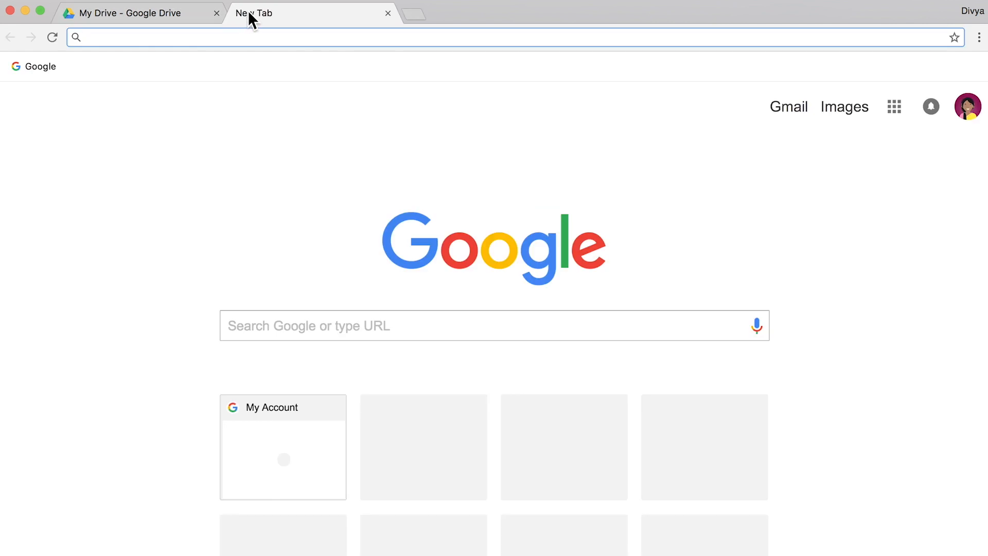
right_click(253, 21)
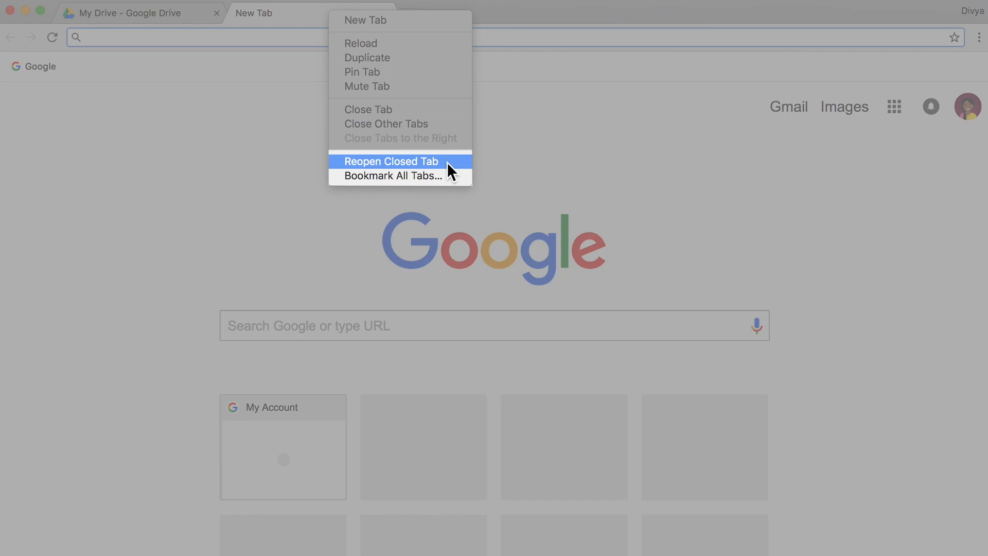
click(391, 161)
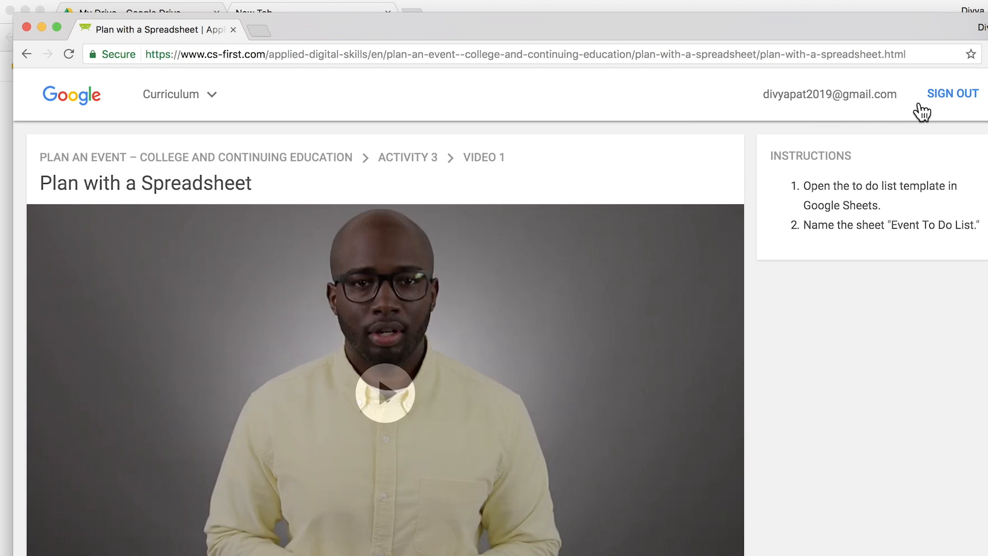
Step: Sign out of Applied Digital Skills from the lesson page's top-right SIGN OUT
click(953, 93)
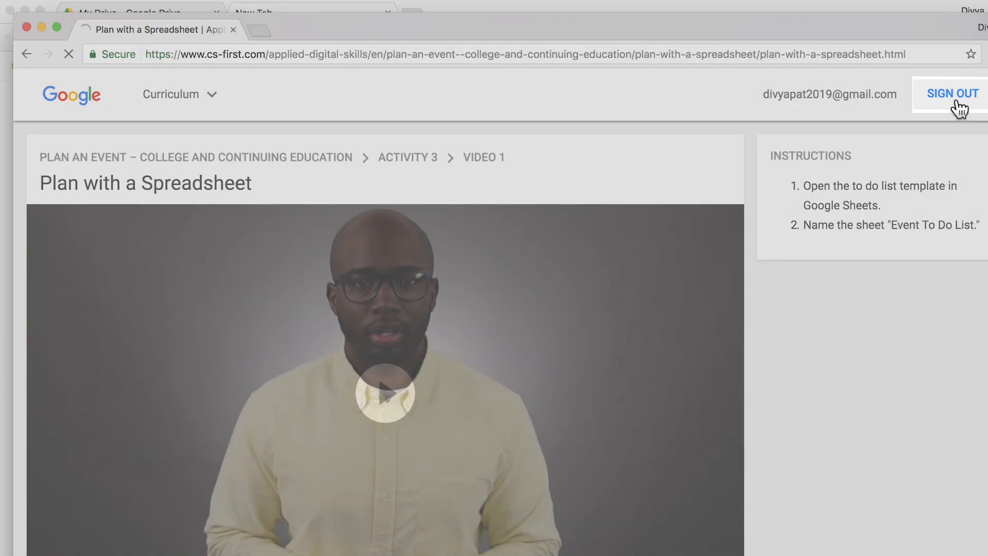
click(952, 93)
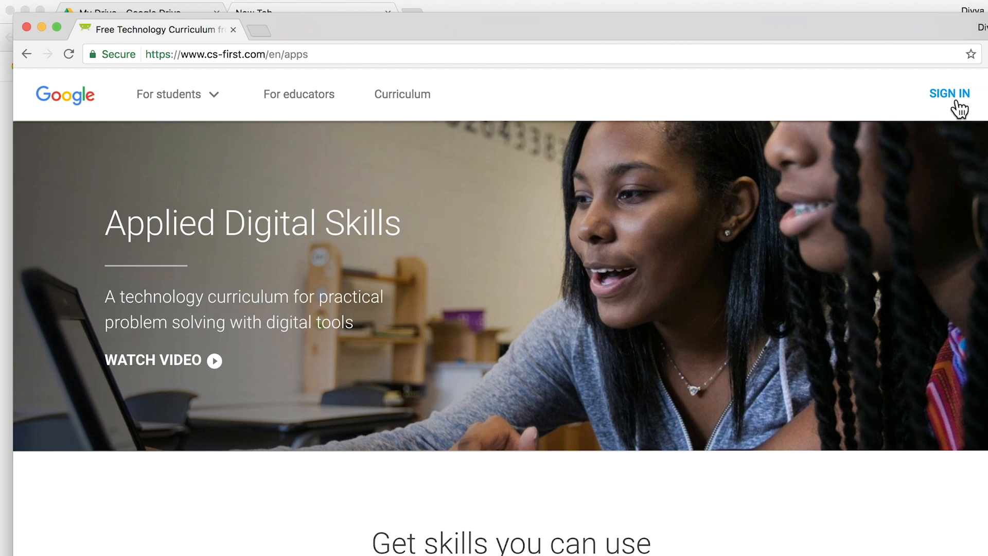